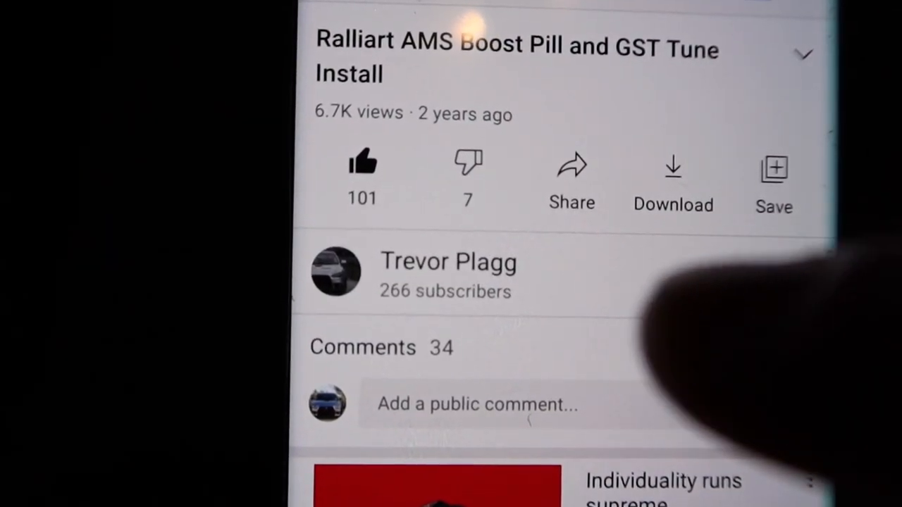
# Subscribe to the channel of the Ralliart AMS Boost Pill and GST Tune Install video.
pyautogui.click(676, 270)
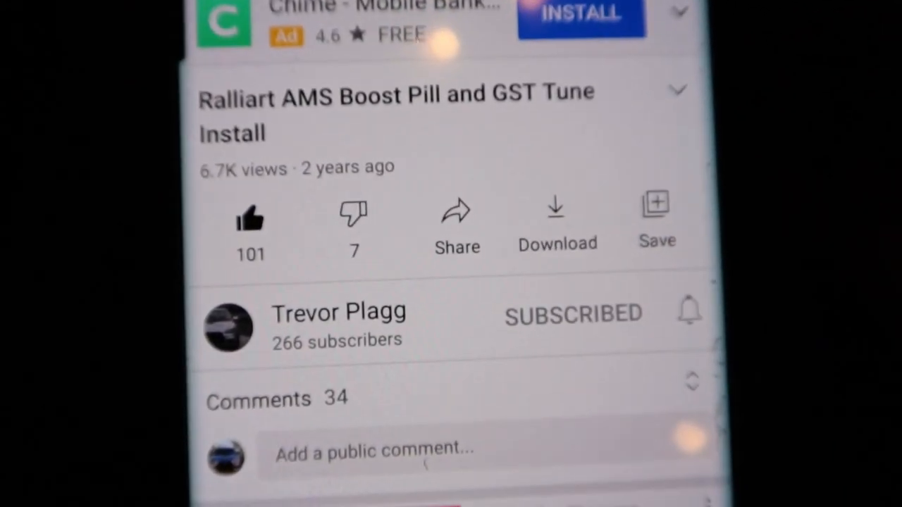
pyautogui.scroll(-3)
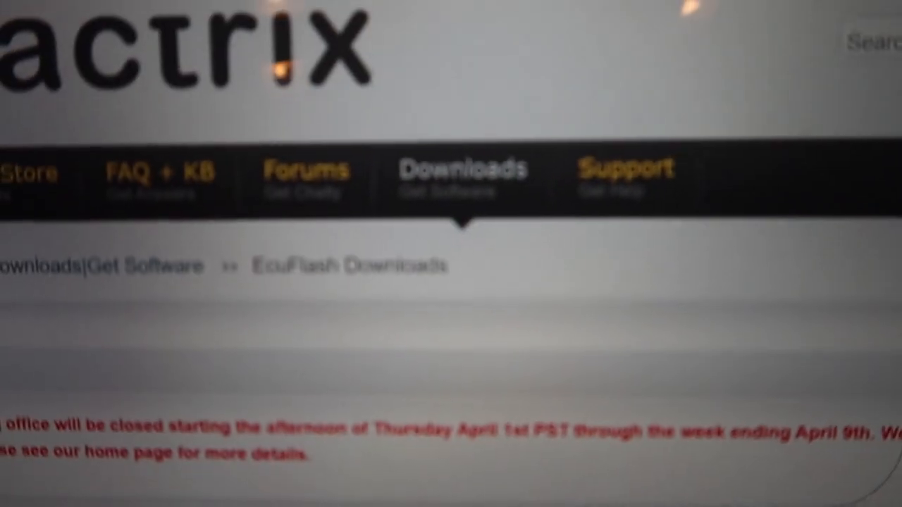
# Scroll the Tactrix downloads page to the EcuFlash 1.44.4870 for Windows link.
pyautogui.scroll(-3)
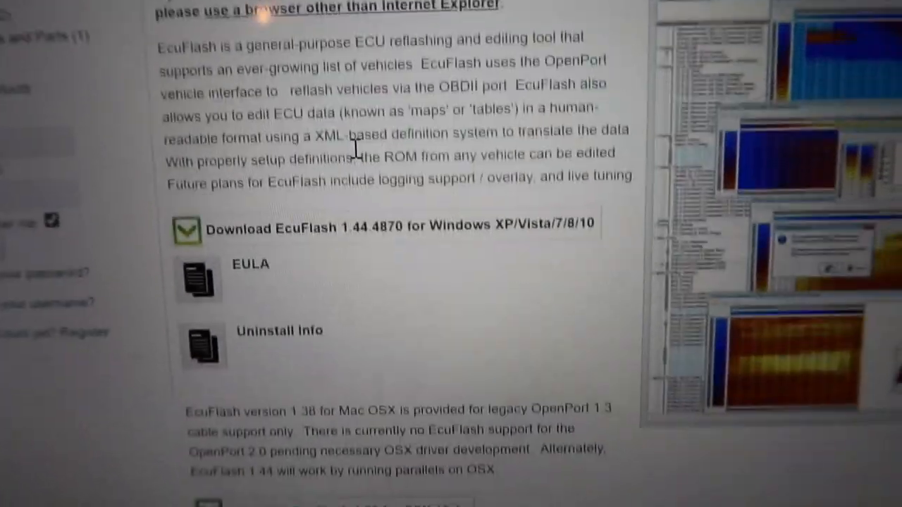
pyautogui.scroll(-3)
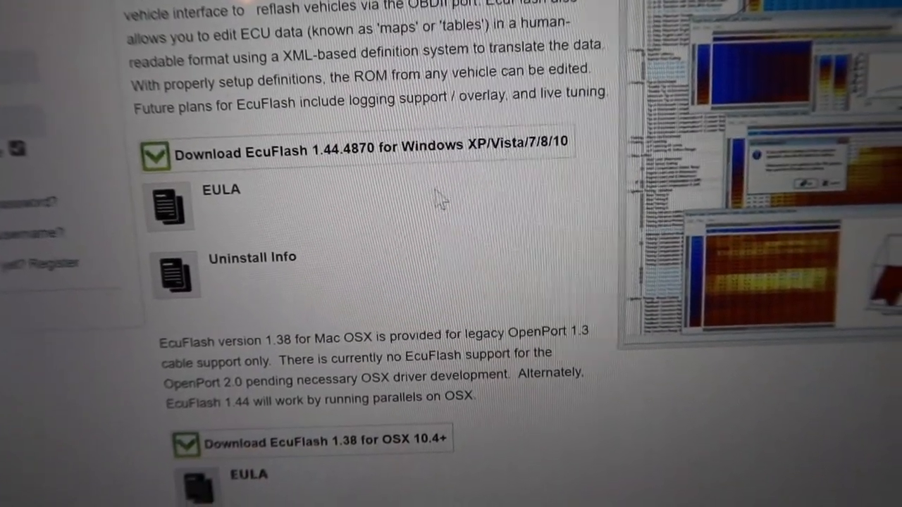
pyautogui.scroll(-3)
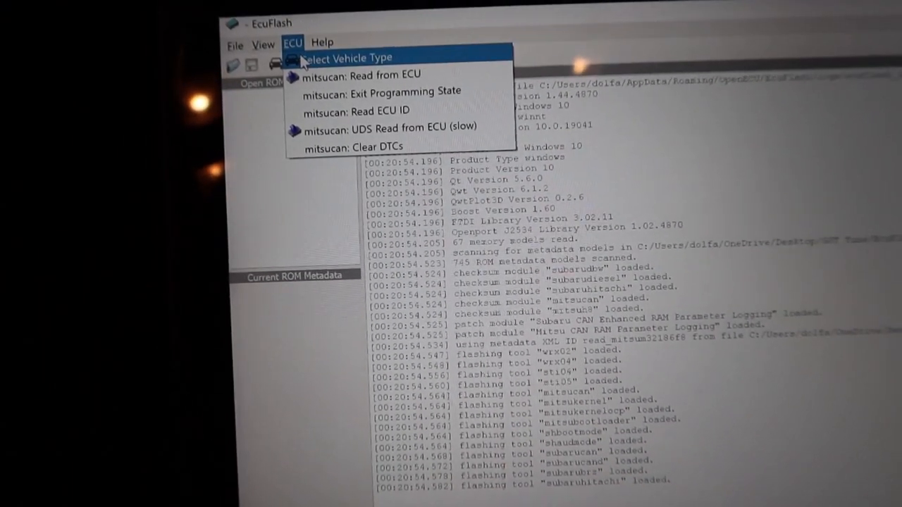
# Set the vehicle type to Mitsubishi EVO X MH8106F / CAN Vehicles using mitsucan.
pyautogui.click(345, 56)
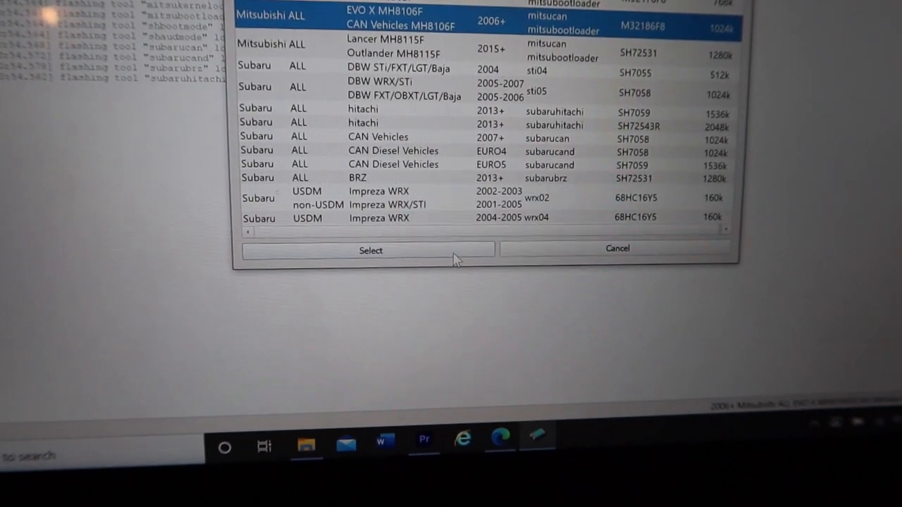
pyautogui.click(369, 251)
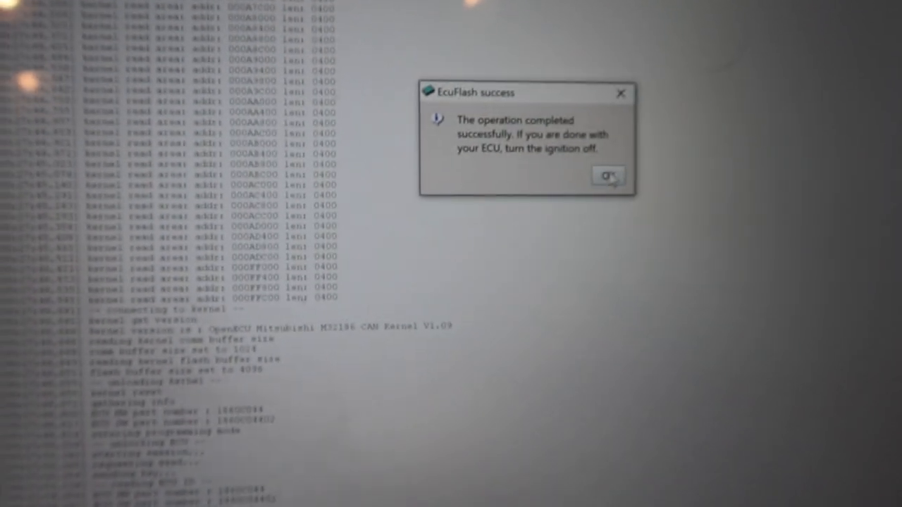
# Dismiss the read success notice and keep the unrecognised ROM image with no definition.
pyautogui.click(607, 175)
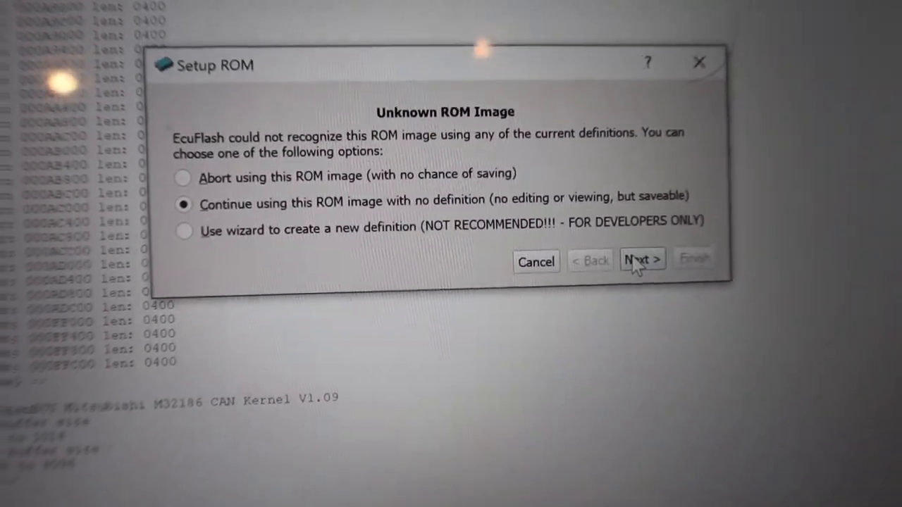
pyautogui.click(640, 259)
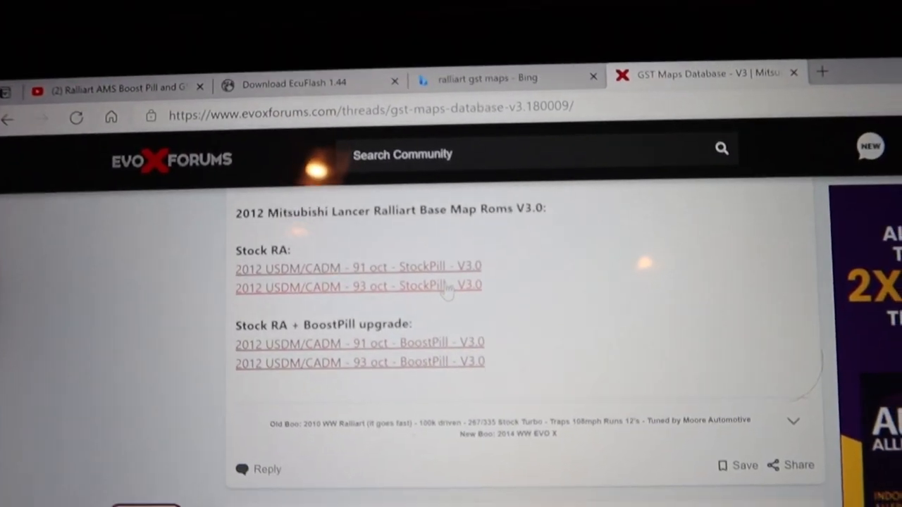
# Browse the EvoXForums GST base map ROM listings for the 2012 Ralliart USDM entry.
pyautogui.scroll(-3)
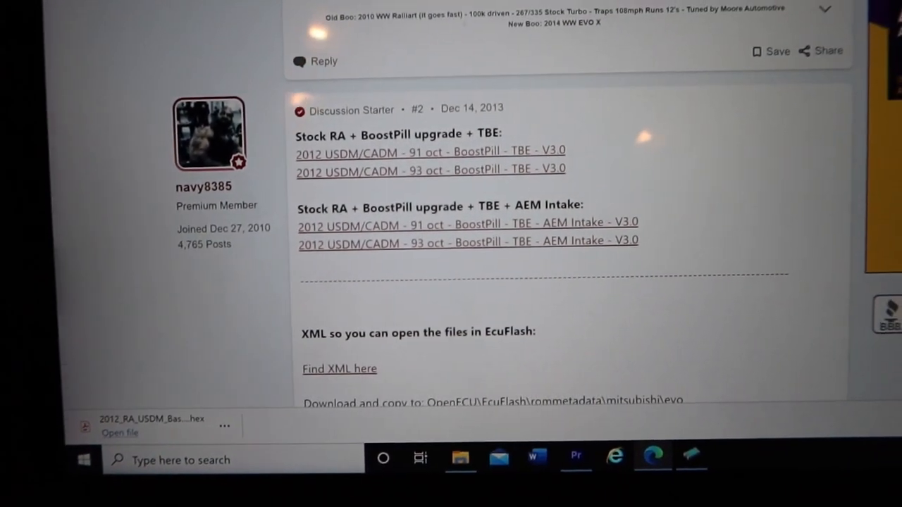
pyautogui.scroll(-3)
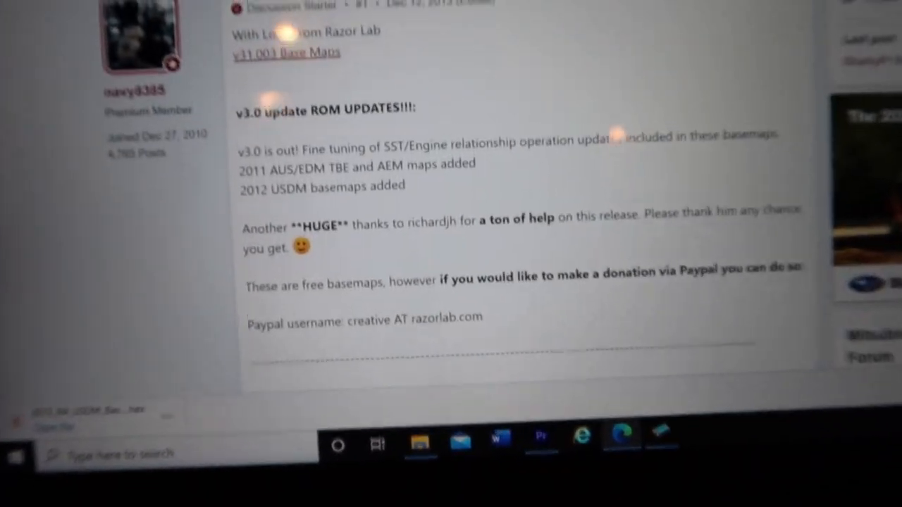
pyautogui.scroll(3)
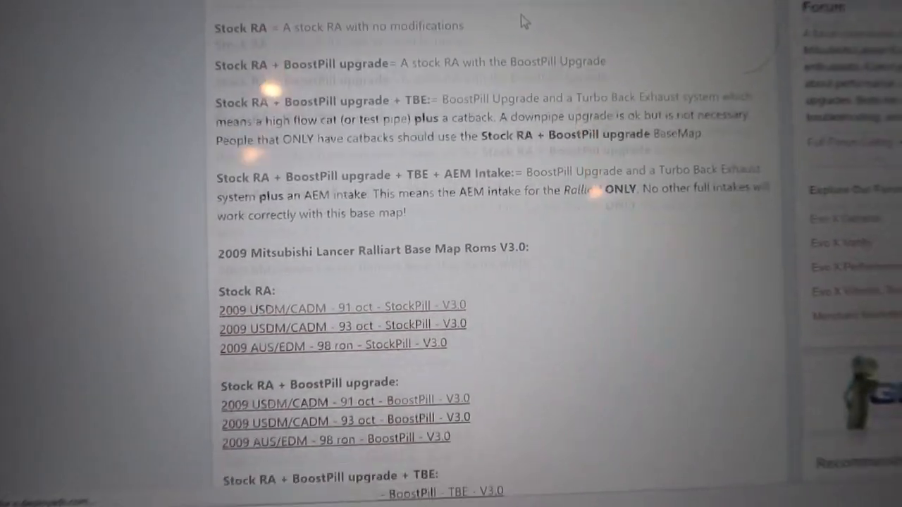
pyautogui.scroll(-3)
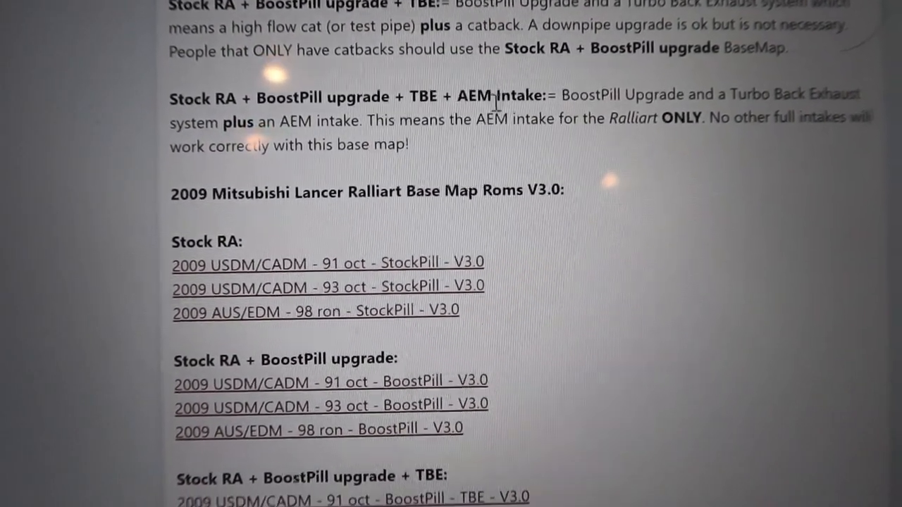
pyautogui.scroll(-3)
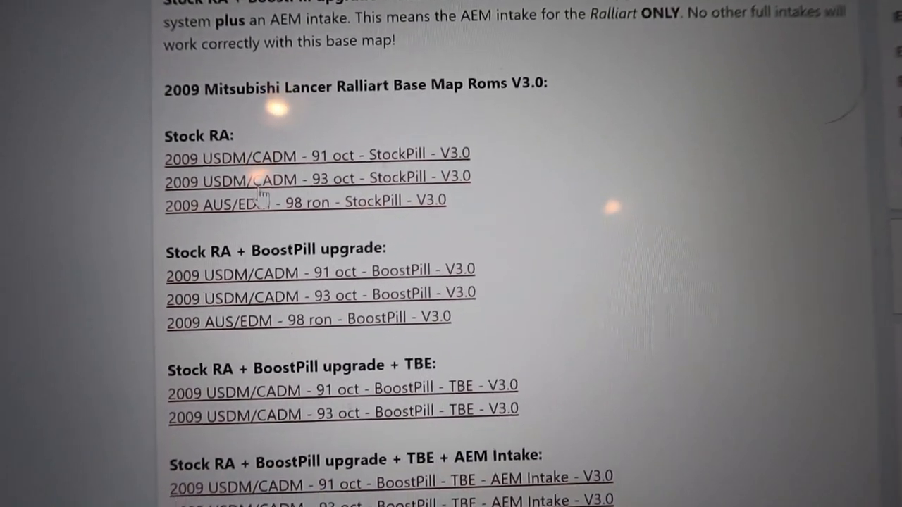
pyautogui.scroll(-3)
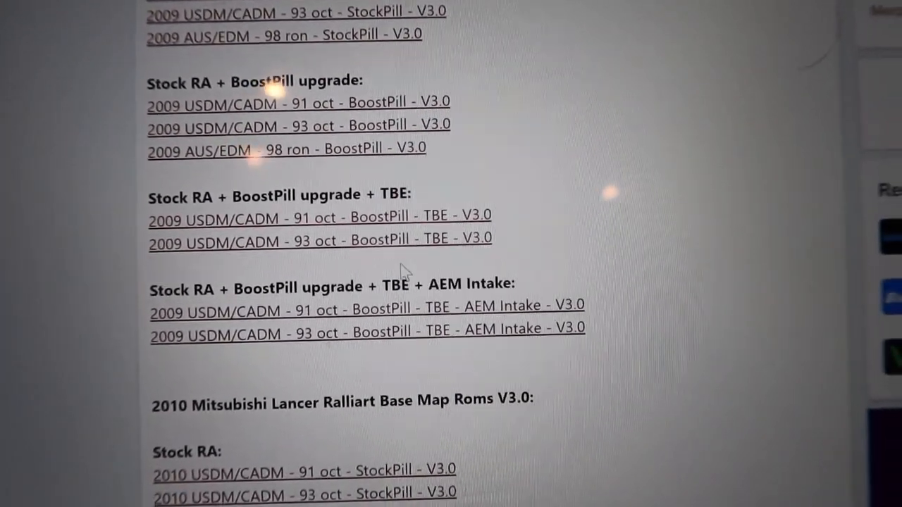
pyautogui.scroll(-3)
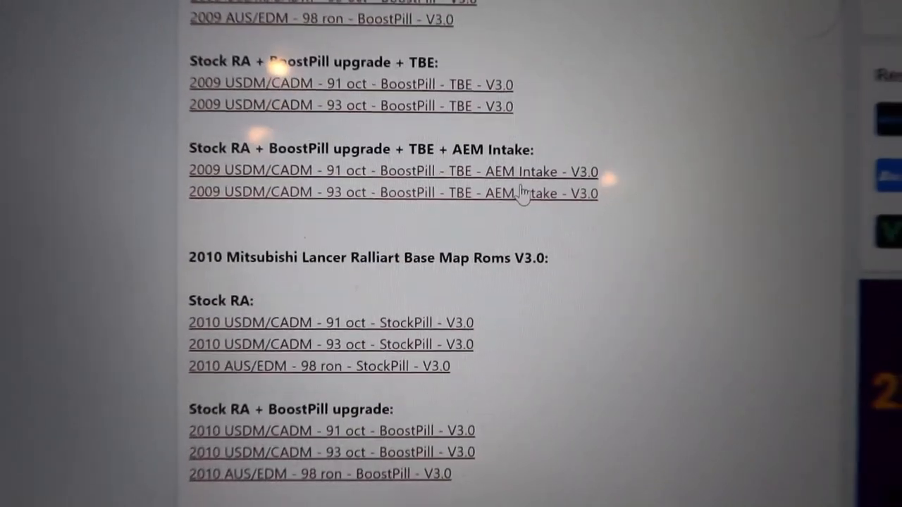
pyautogui.scroll(-3)
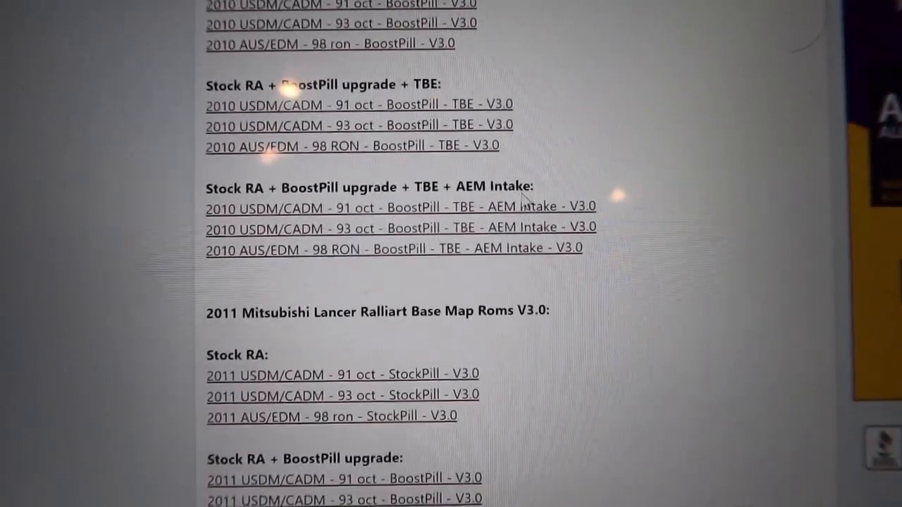
pyautogui.scroll(-3)
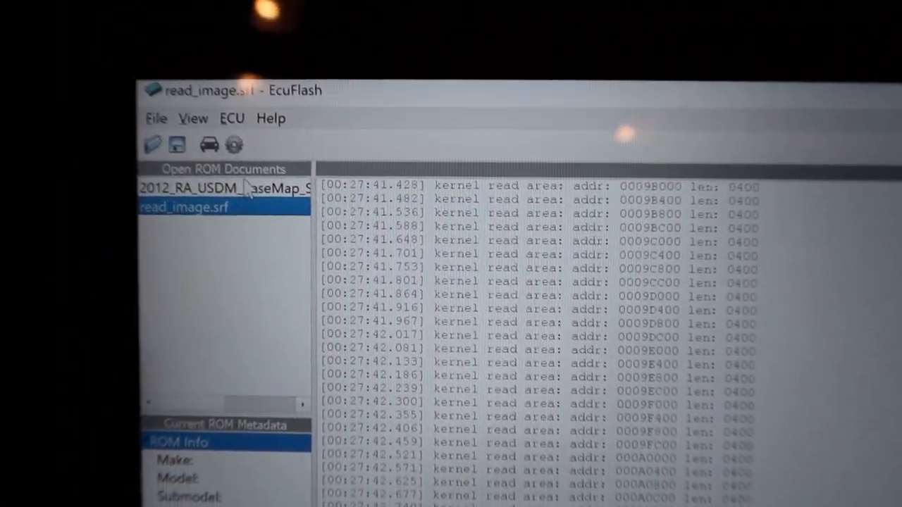
# Make the 2012 StockPILL 93oct base map the current ROM and start writing it to the ECU.
pyautogui.click(223, 189)
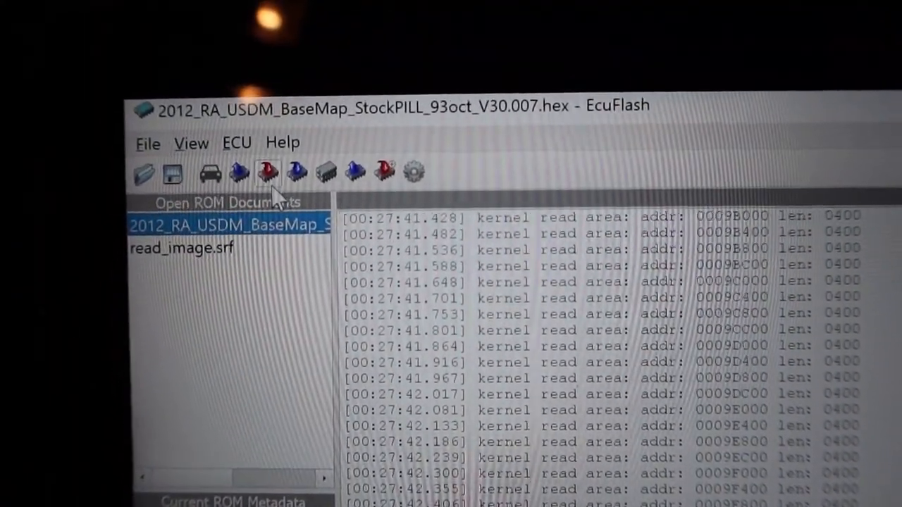
pyautogui.moveTo(265, 172)
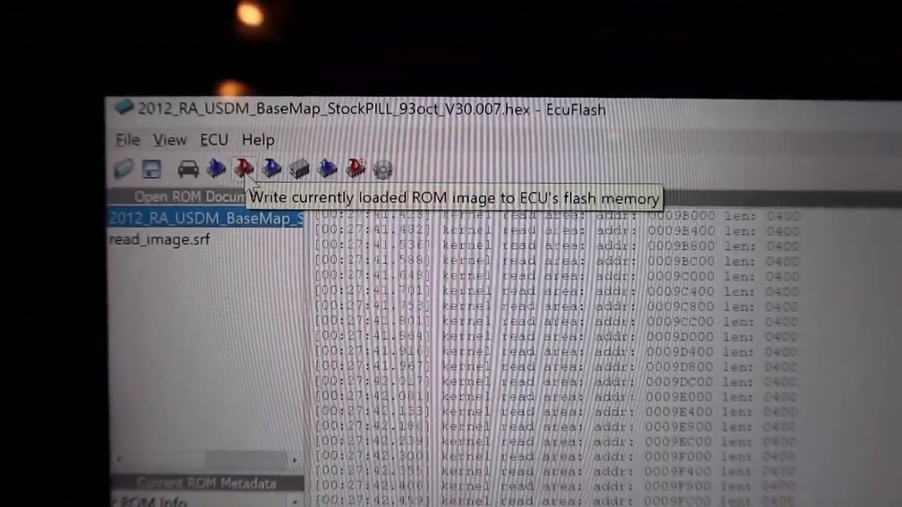
pyautogui.click(245, 169)
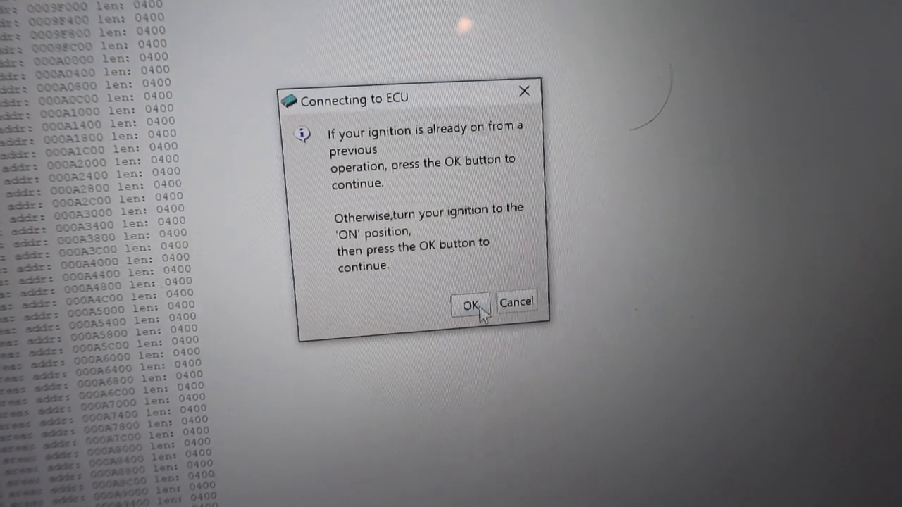
# Confirm the ignition is on so the base map flash proceeds to completion.
pyautogui.click(471, 304)
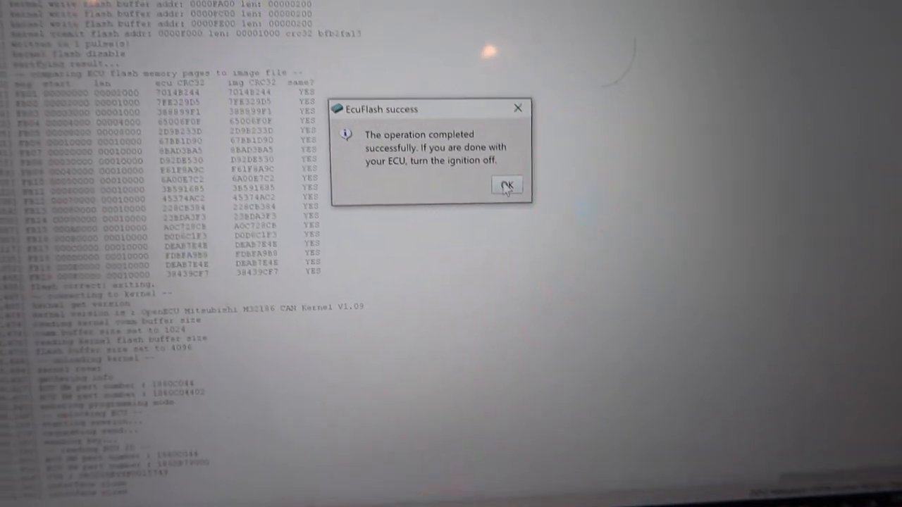
# Dismiss the flash success message after the verified base map write.
pyautogui.click(507, 186)
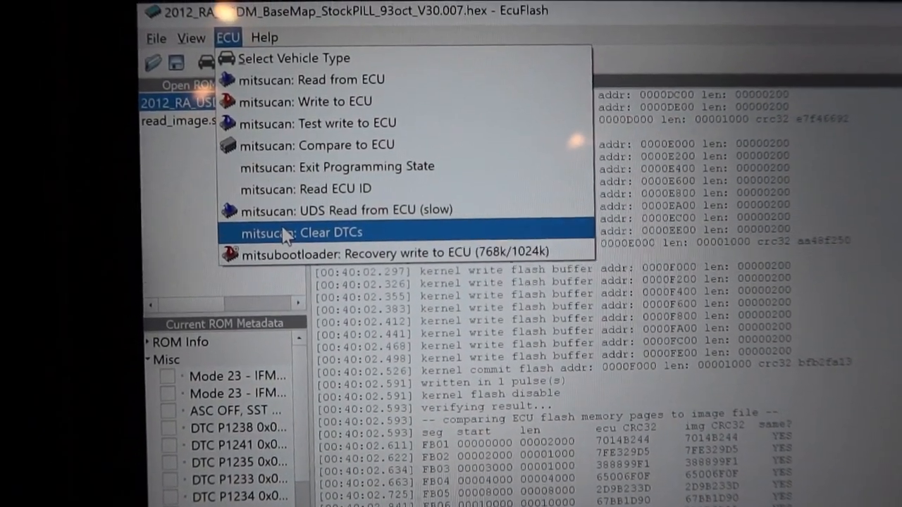
# Run mitsucan Clear DTCs on the ECU, confirming the ignition is on.
pyautogui.click(315, 232)
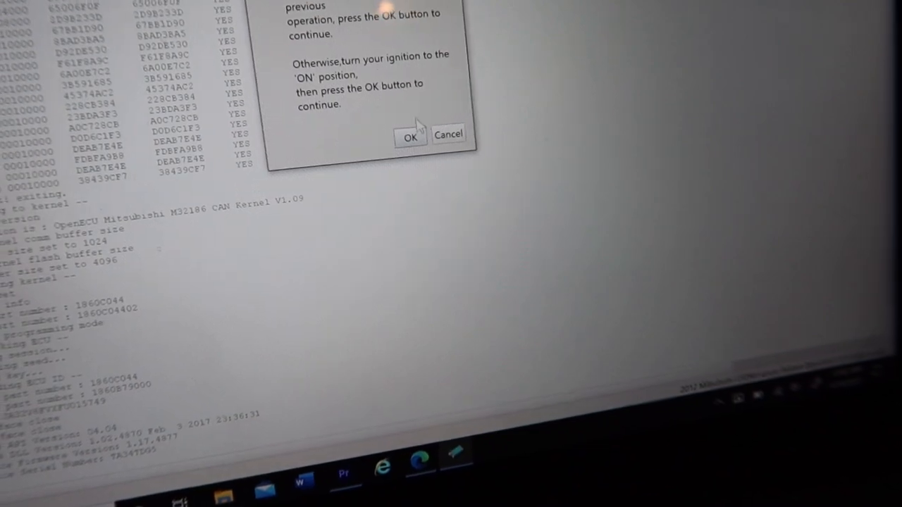
pyautogui.click(411, 136)
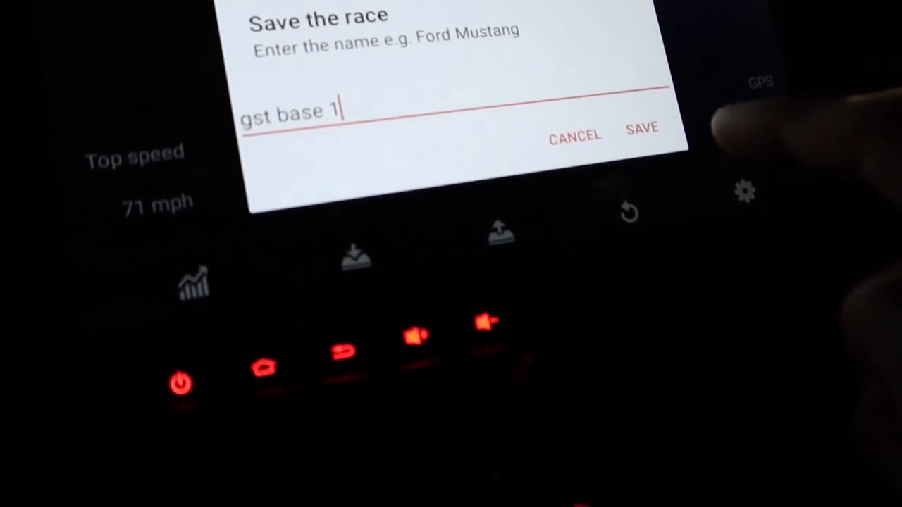
# Save the 71 mph test drag run under the name 'gst base 1'.
pyautogui.click(641, 135)
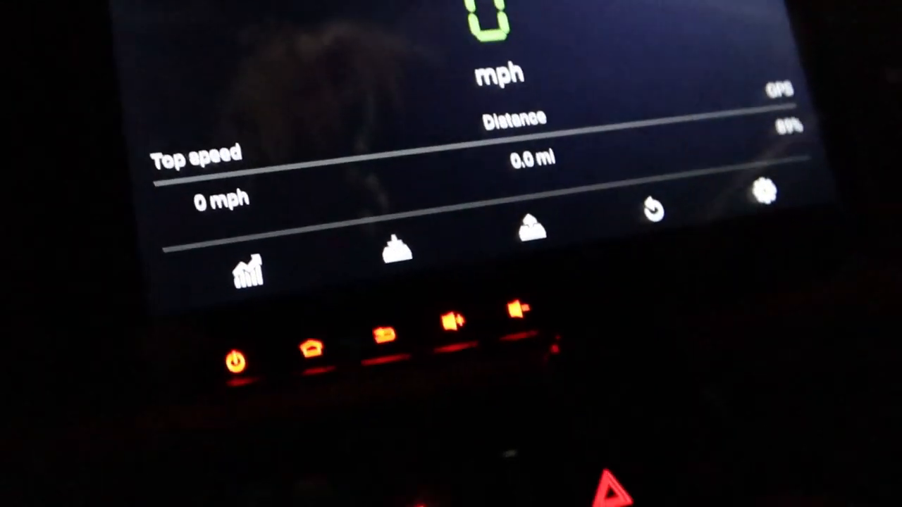